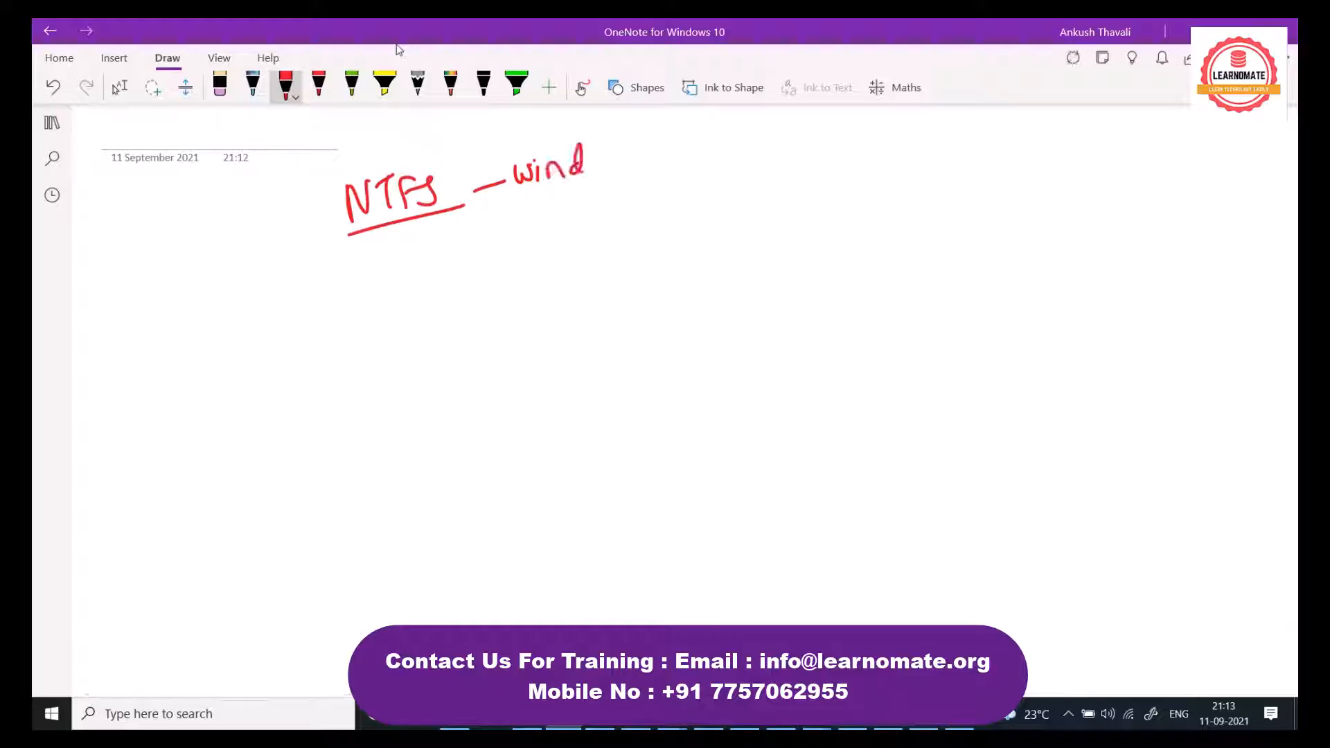
# - Finish inking 'NTFS - window' and switch over to the Linux virtual machine
pyautogui.moveTo(577, 170); pyautogui.dragTo(632, 178)
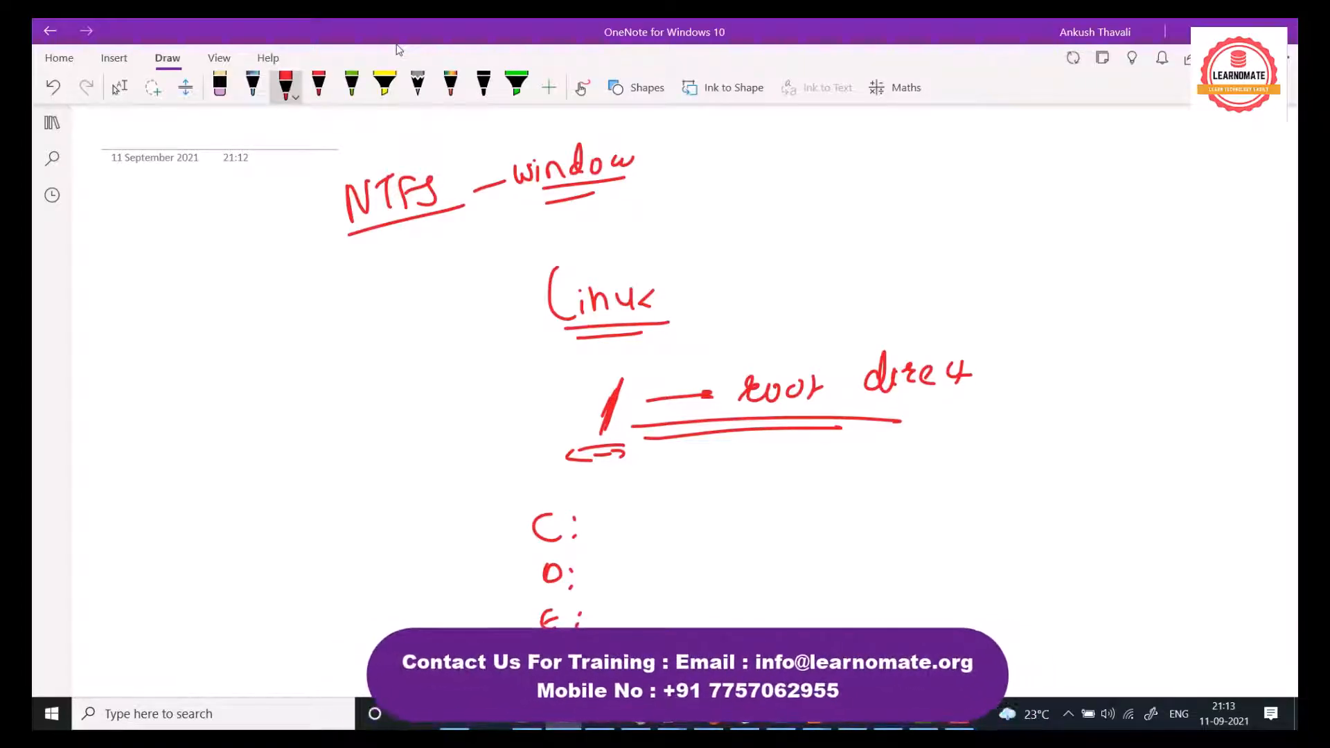
pyautogui.click(118, 87)
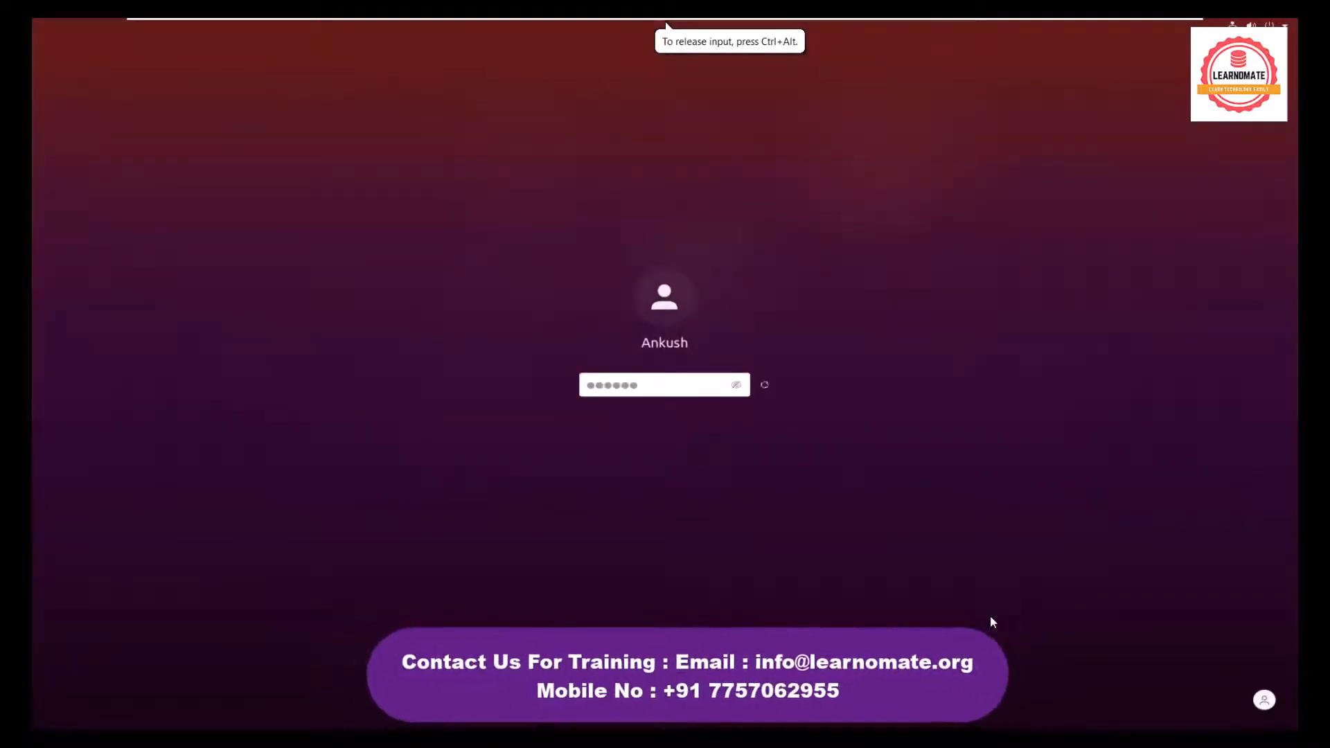
# - Unlock the Ubuntu session, change to / with cd /, and run a long listing
pyautogui.press('Return')
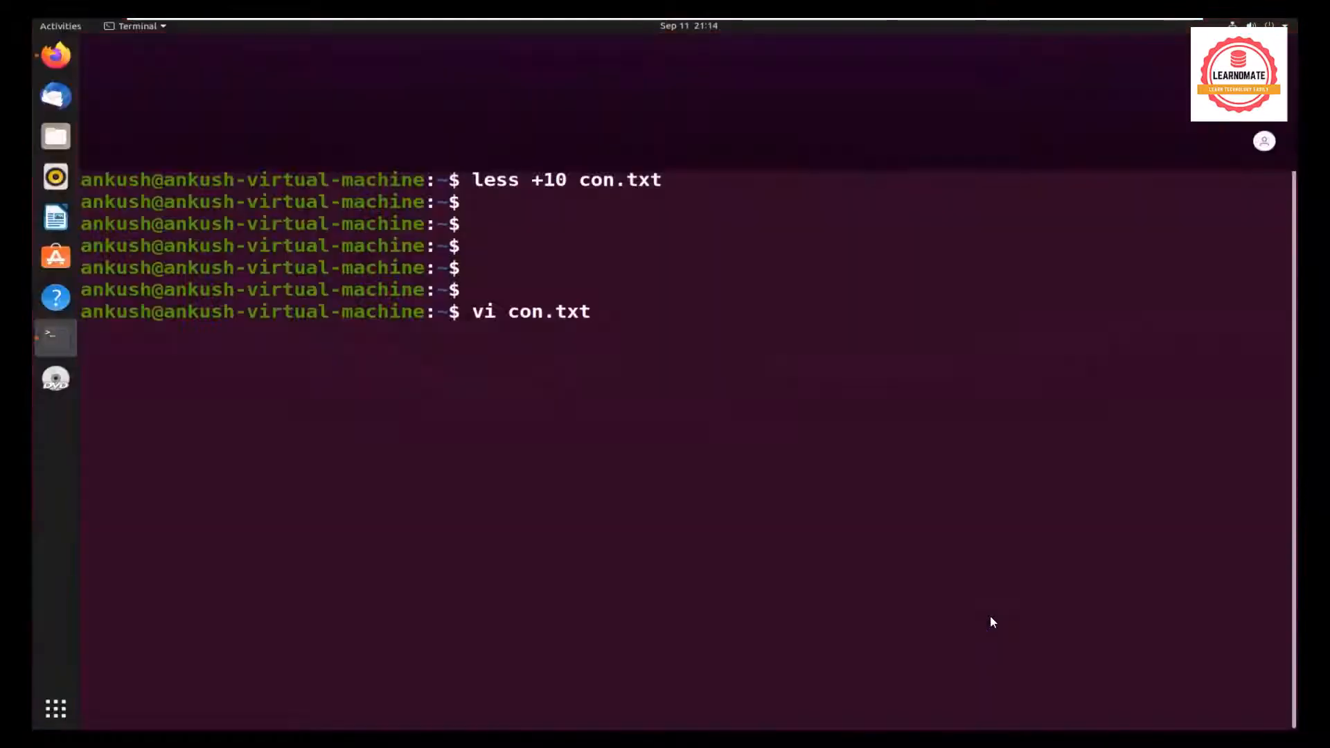
pyautogui.write('cle')
pyautogui.write('df')
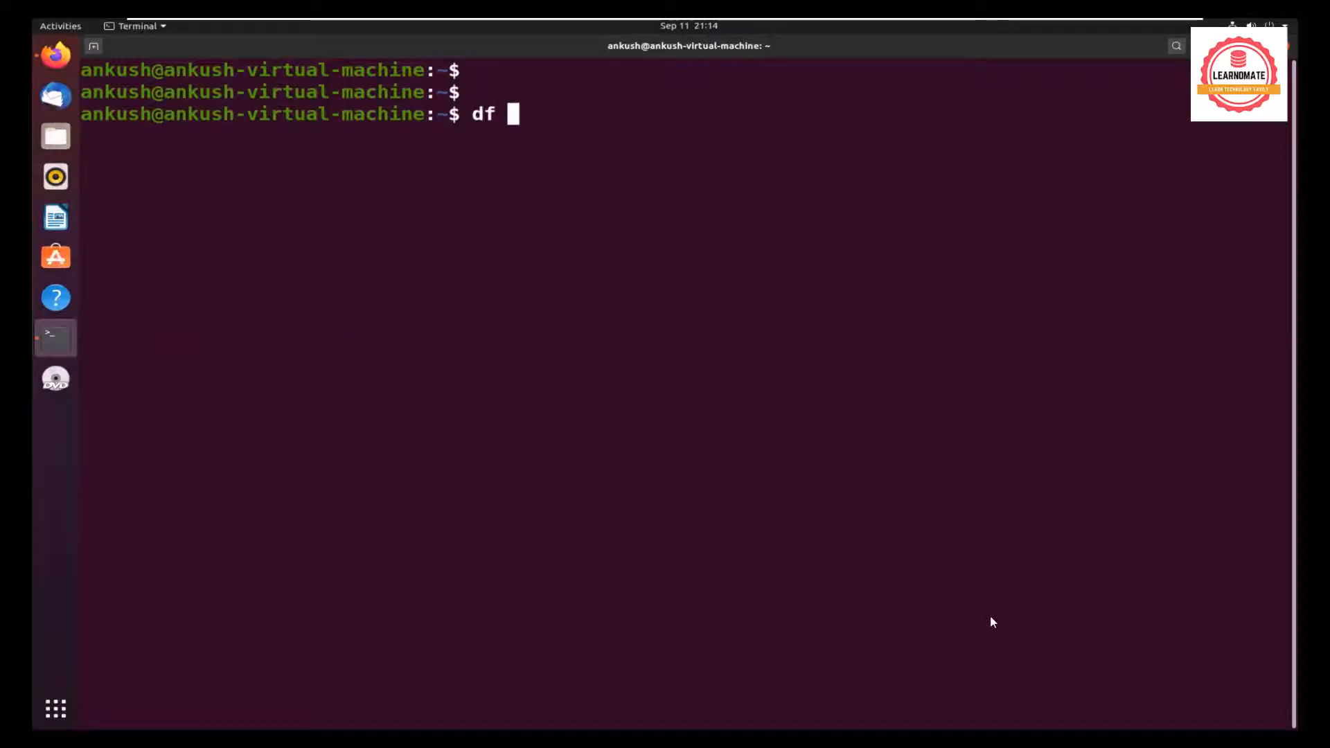
pyautogui.press('BackSpace')
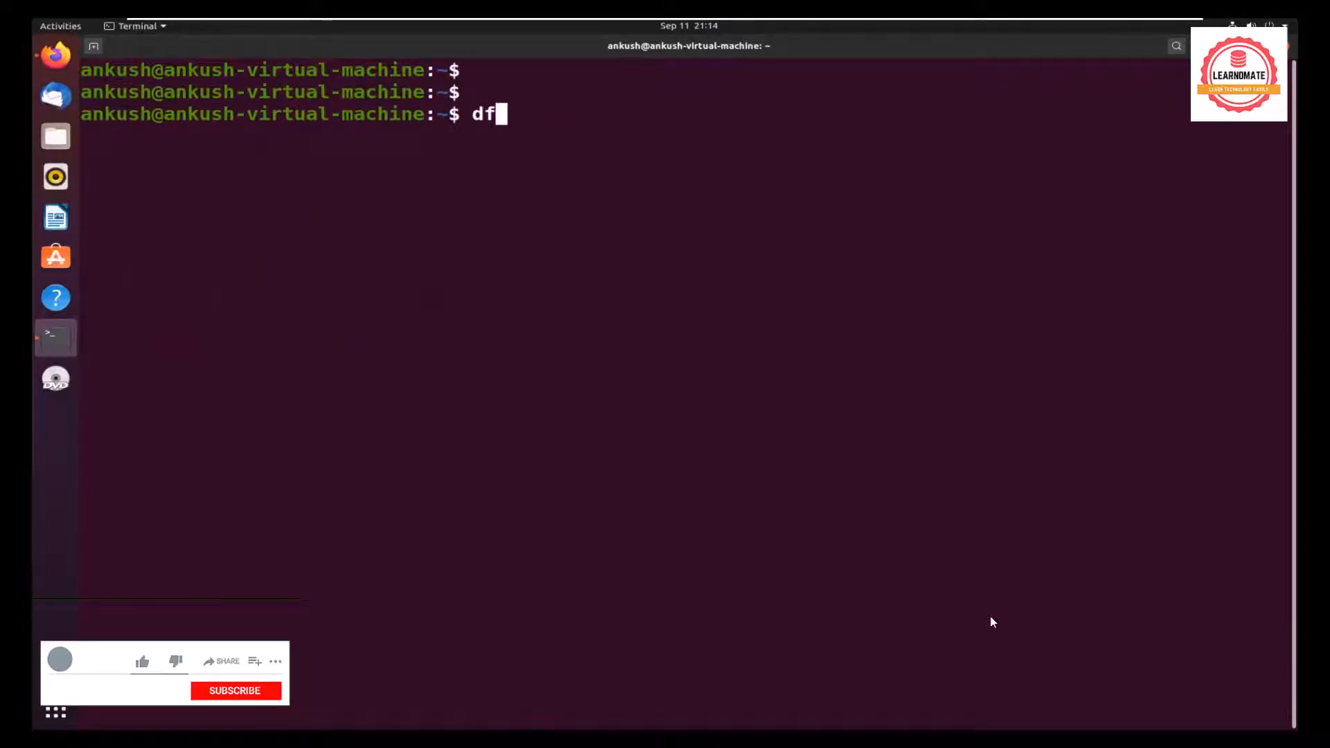
pyautogui.write('cd /')
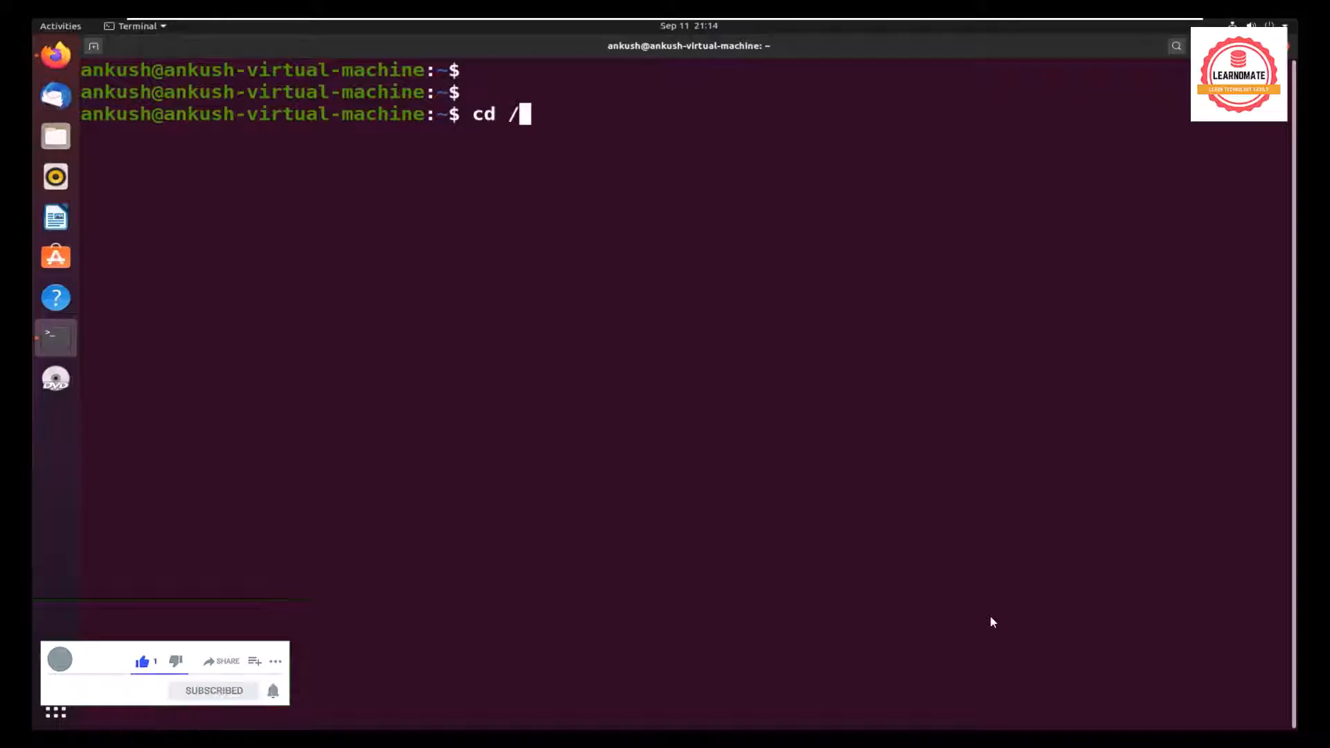
pyautogui.write('ls -')
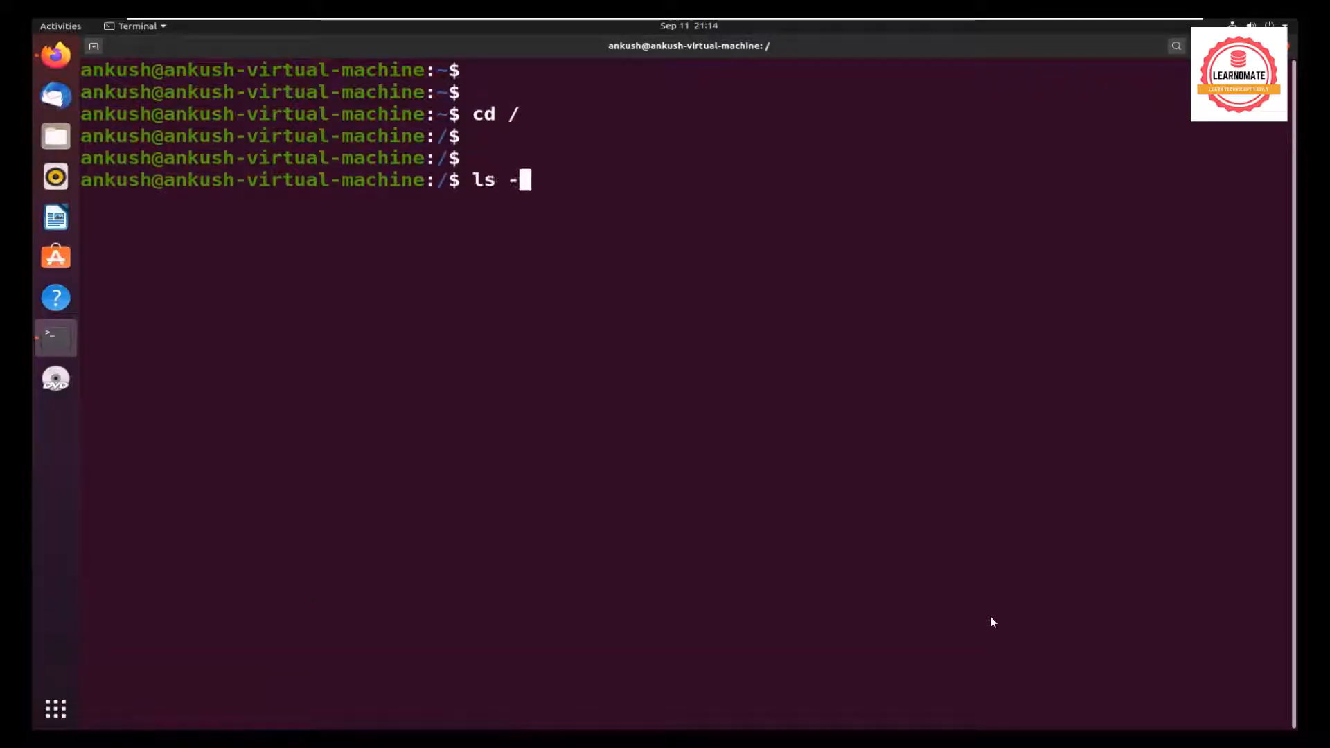
pyautogui.press('Return')
pyautogui.write('pwd')
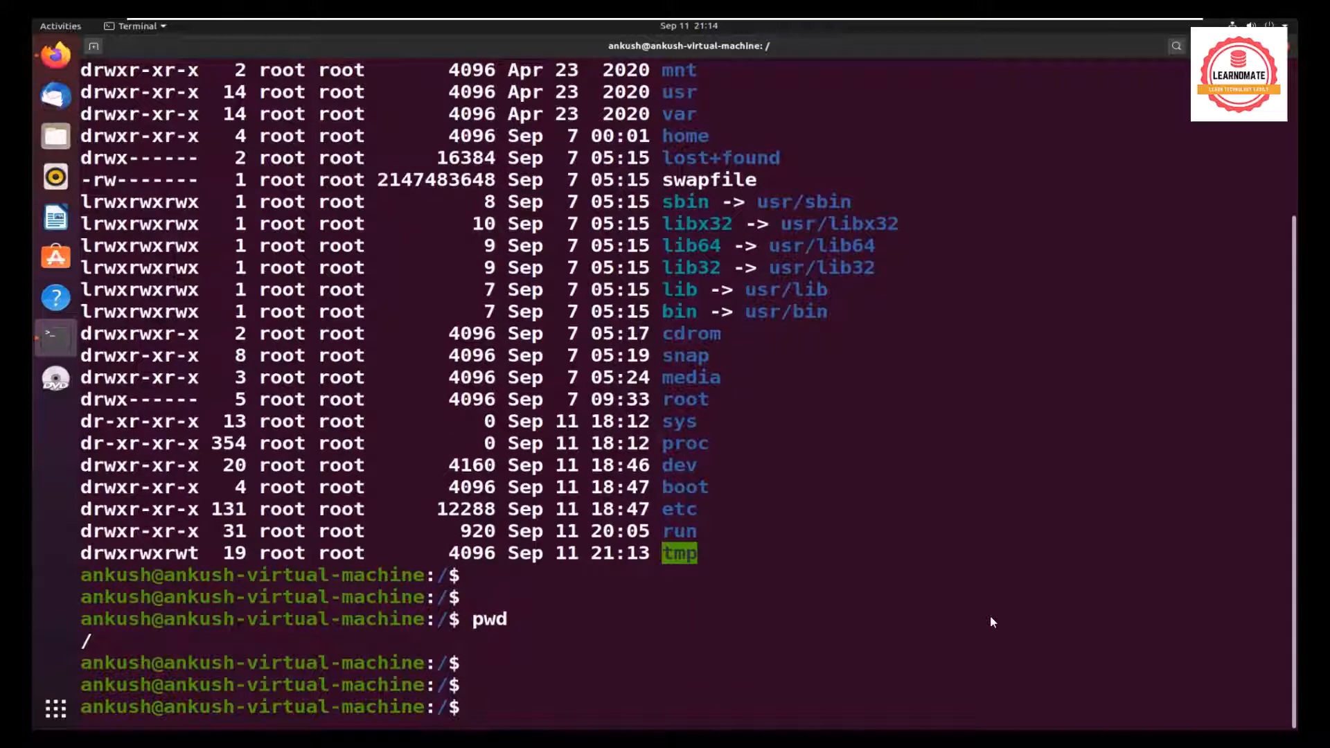
# - Scroll the root listing and highlight the / path and the user@host prompt
pyautogui.scroll(3)
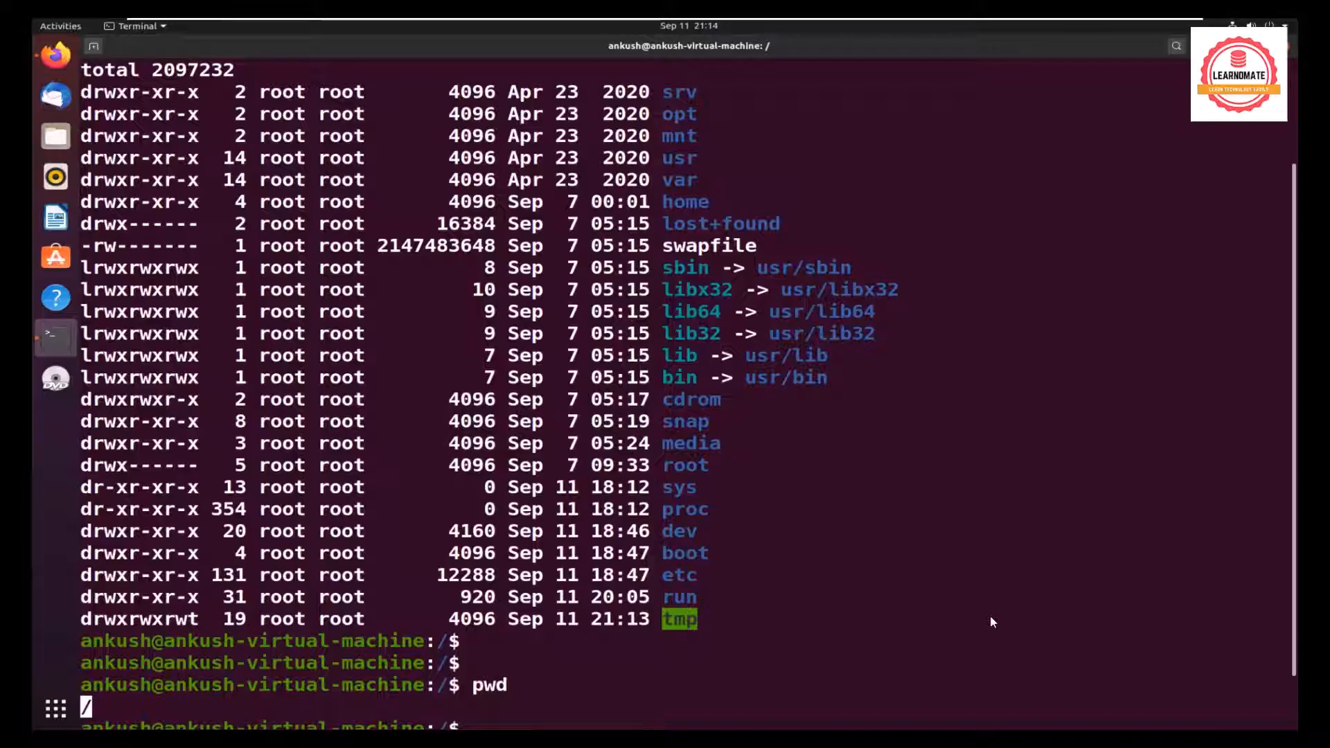
pyautogui.doubleClick(679, 158)
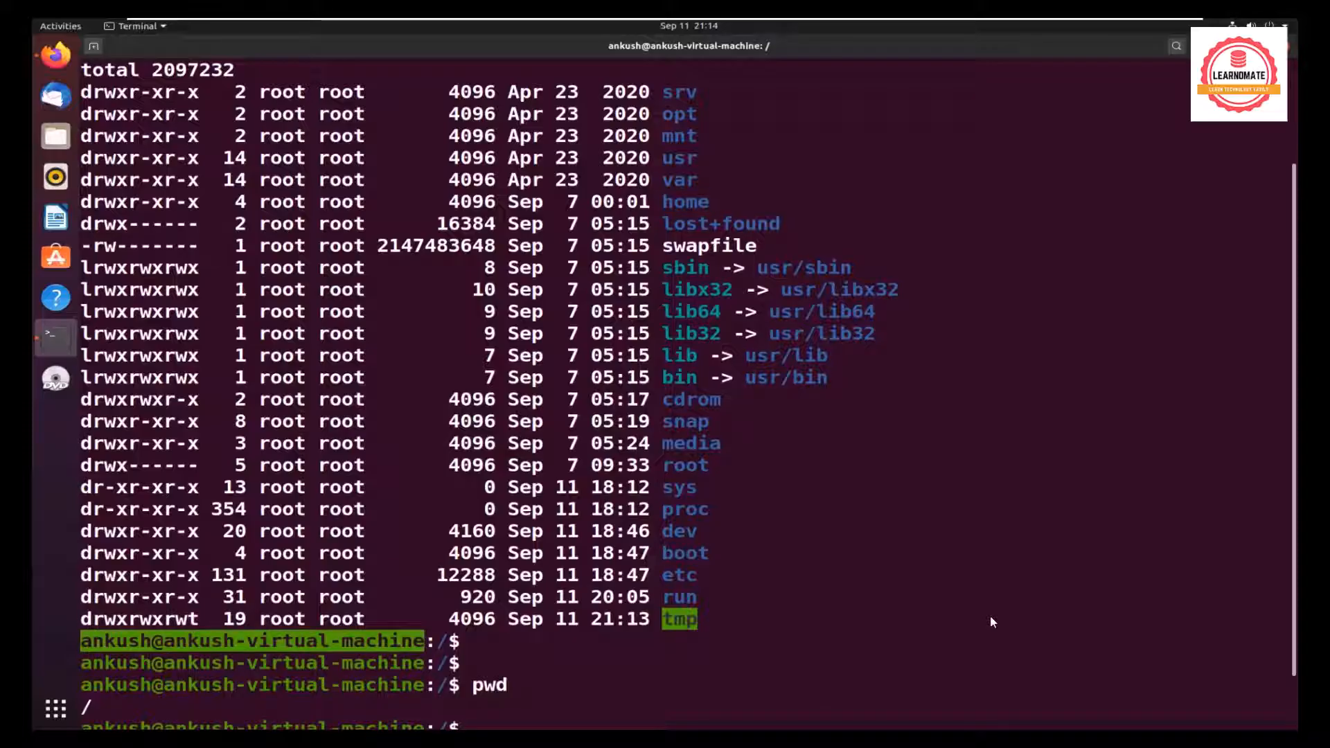
pyautogui.doubleClick(685, 201)
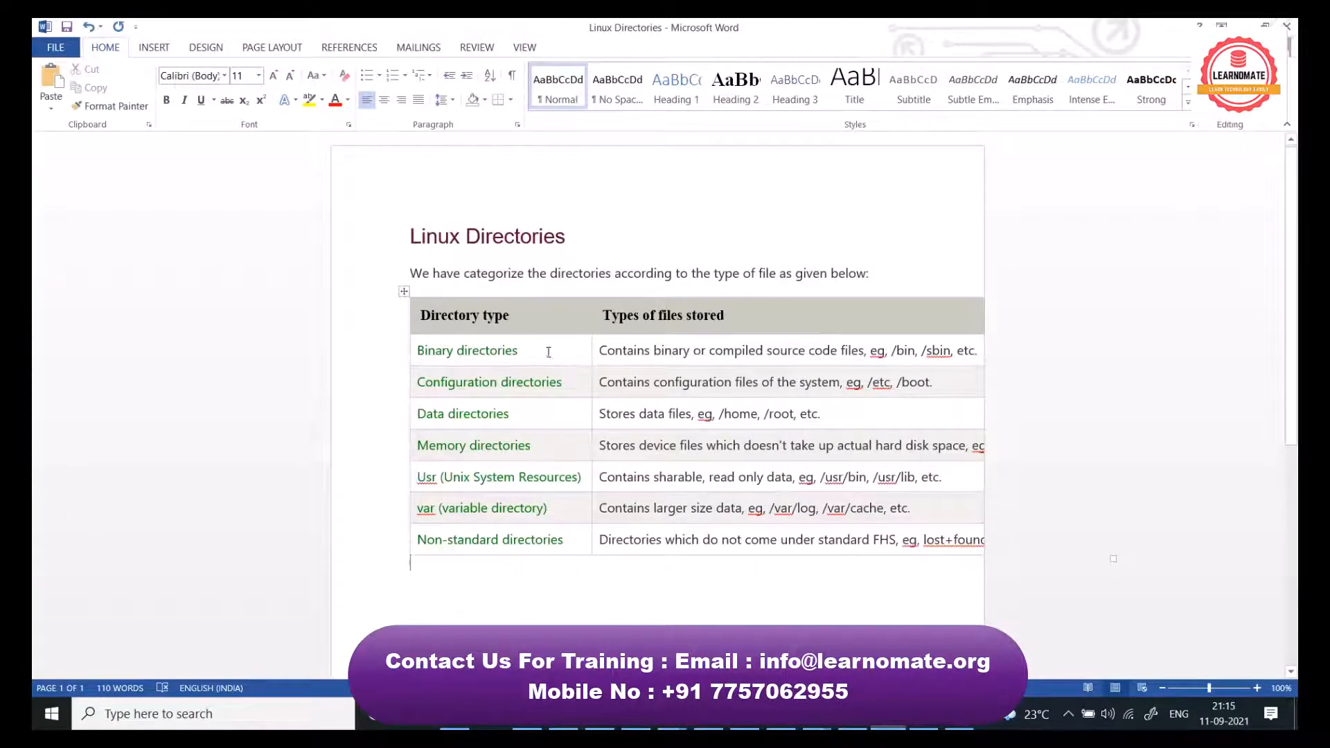
# - Highlight 'Binary directories' and its /bin example in the Word table
pyautogui.doubleClick(466, 349)
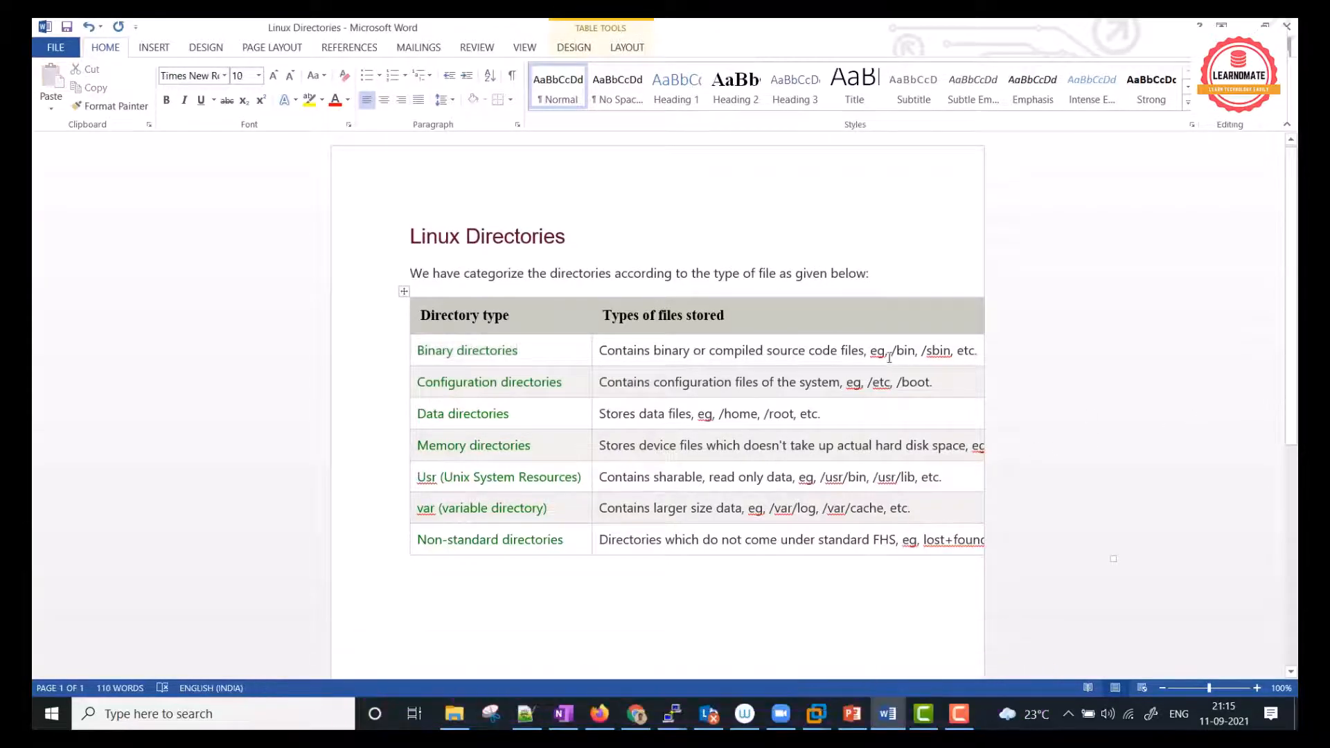
pyautogui.doubleClick(938, 350)
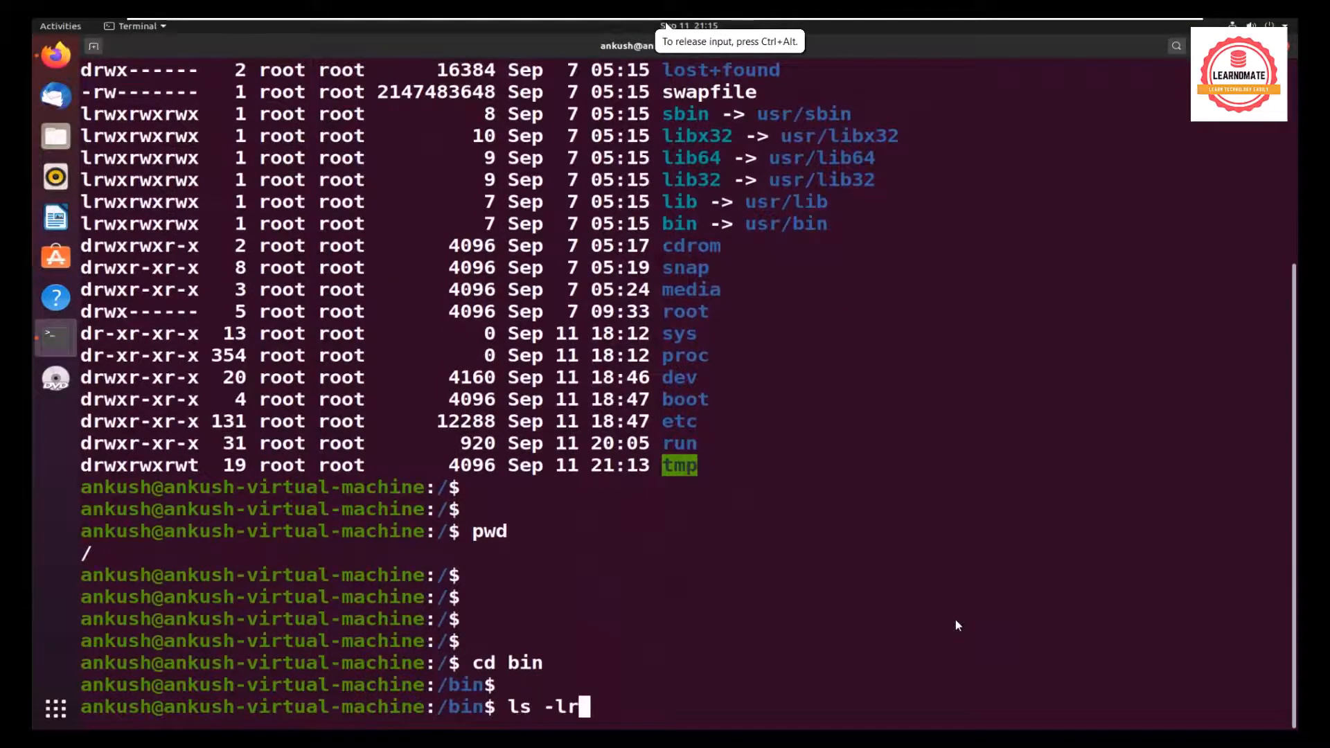
# - Run ls -lrt inside /bin and scroll up through the listed commands
pyautogui.press('Return')
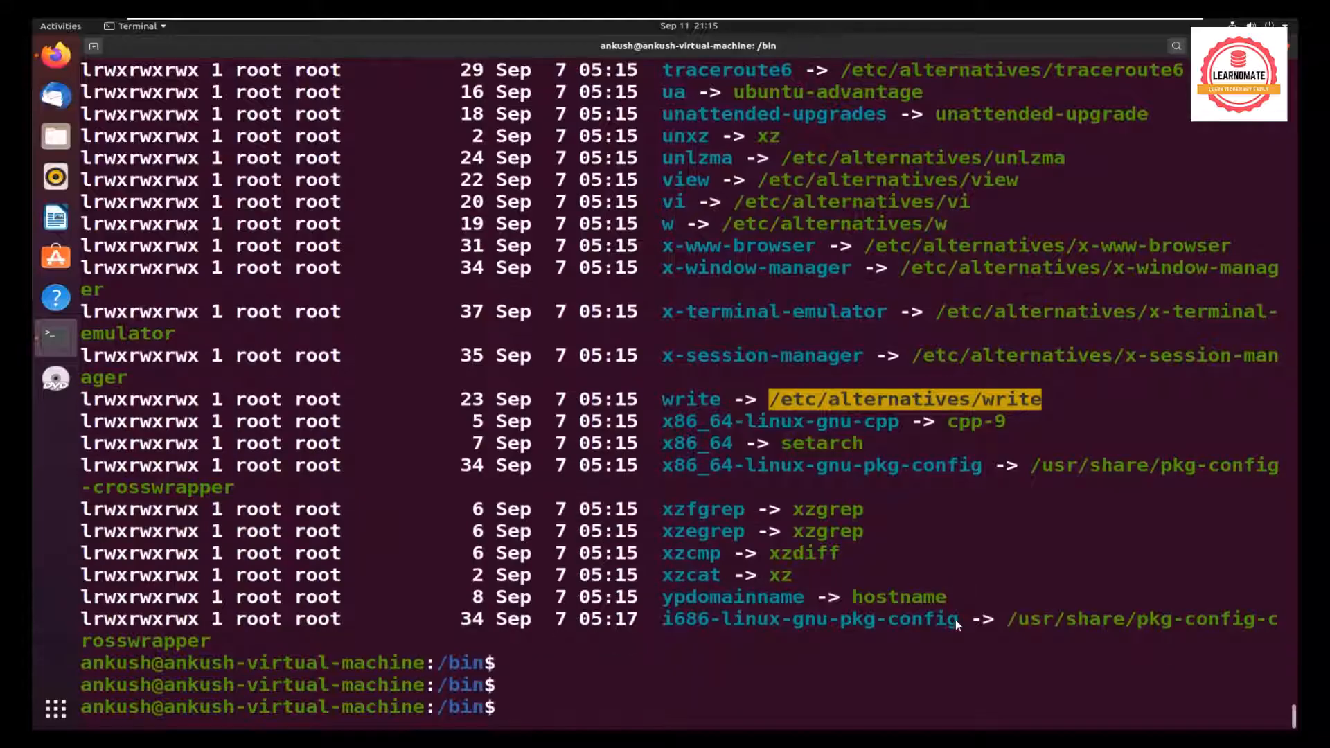
pyautogui.scroll(3)
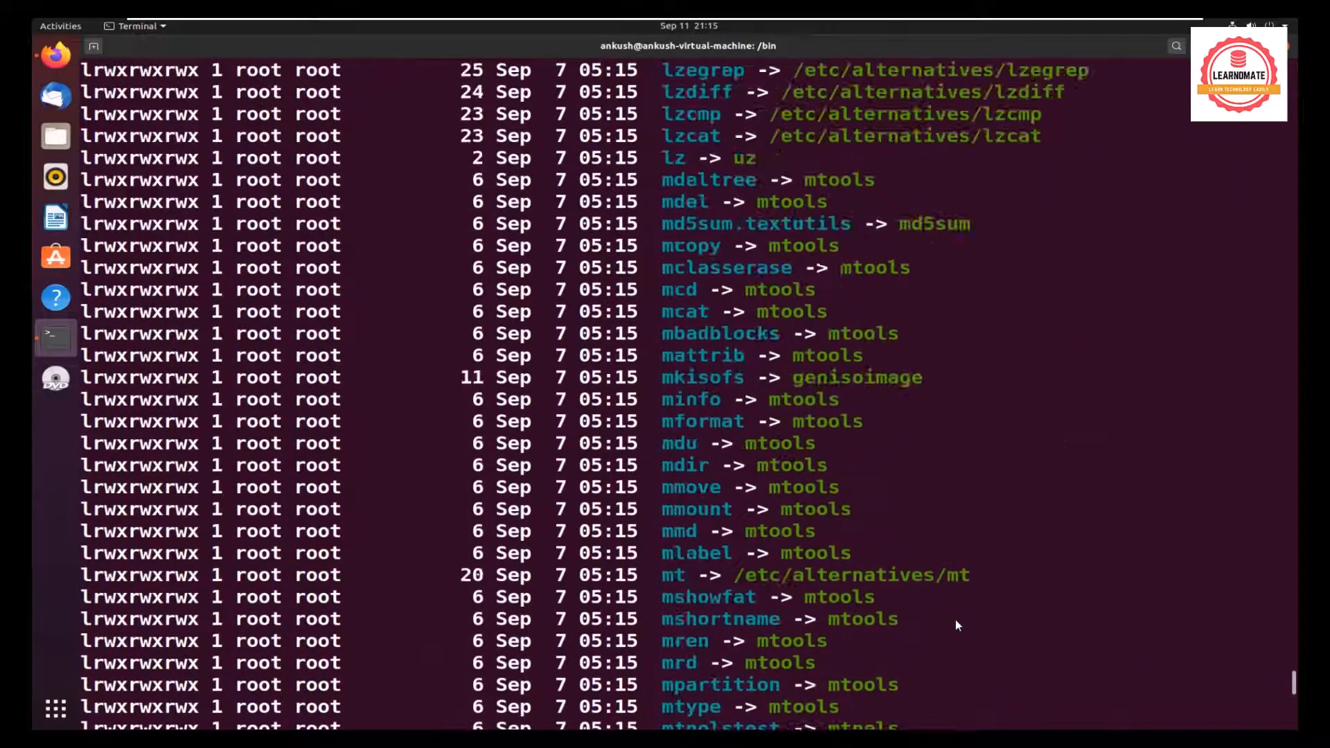
pyautogui.scroll(3)
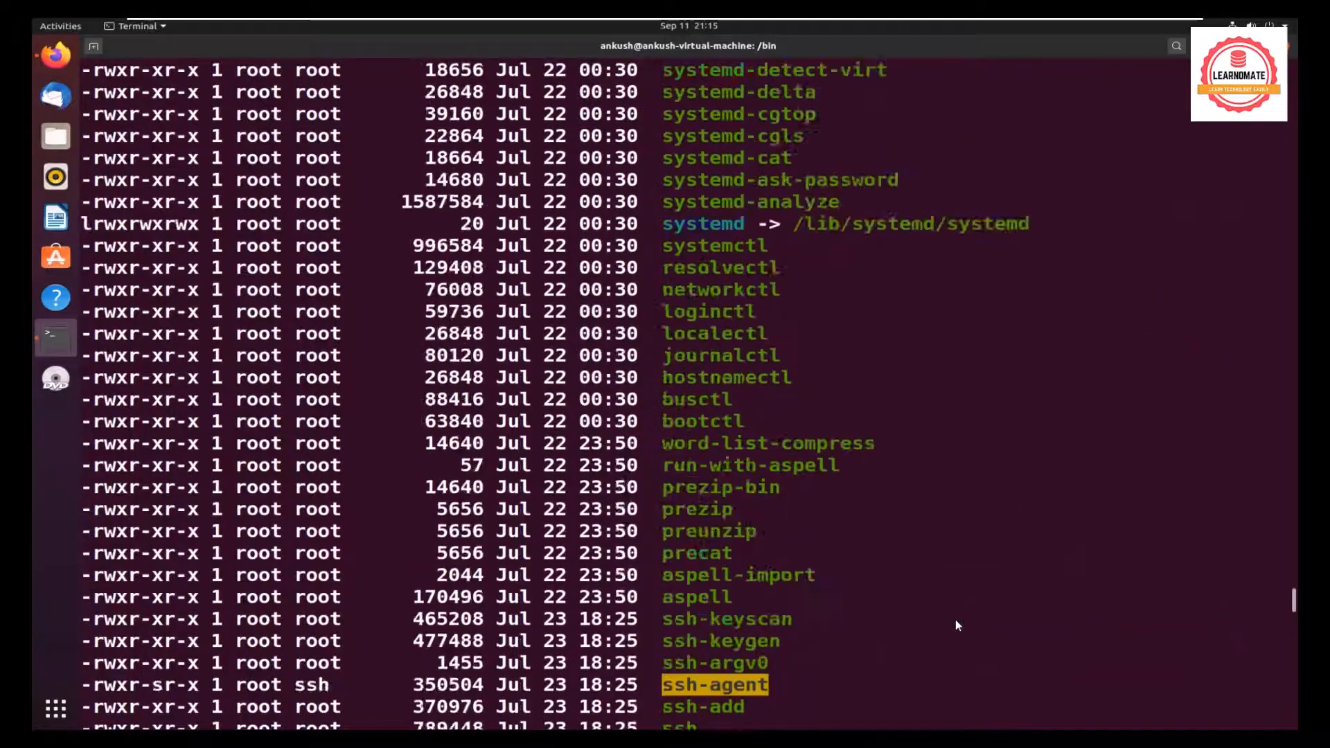
pyautogui.scroll(3)
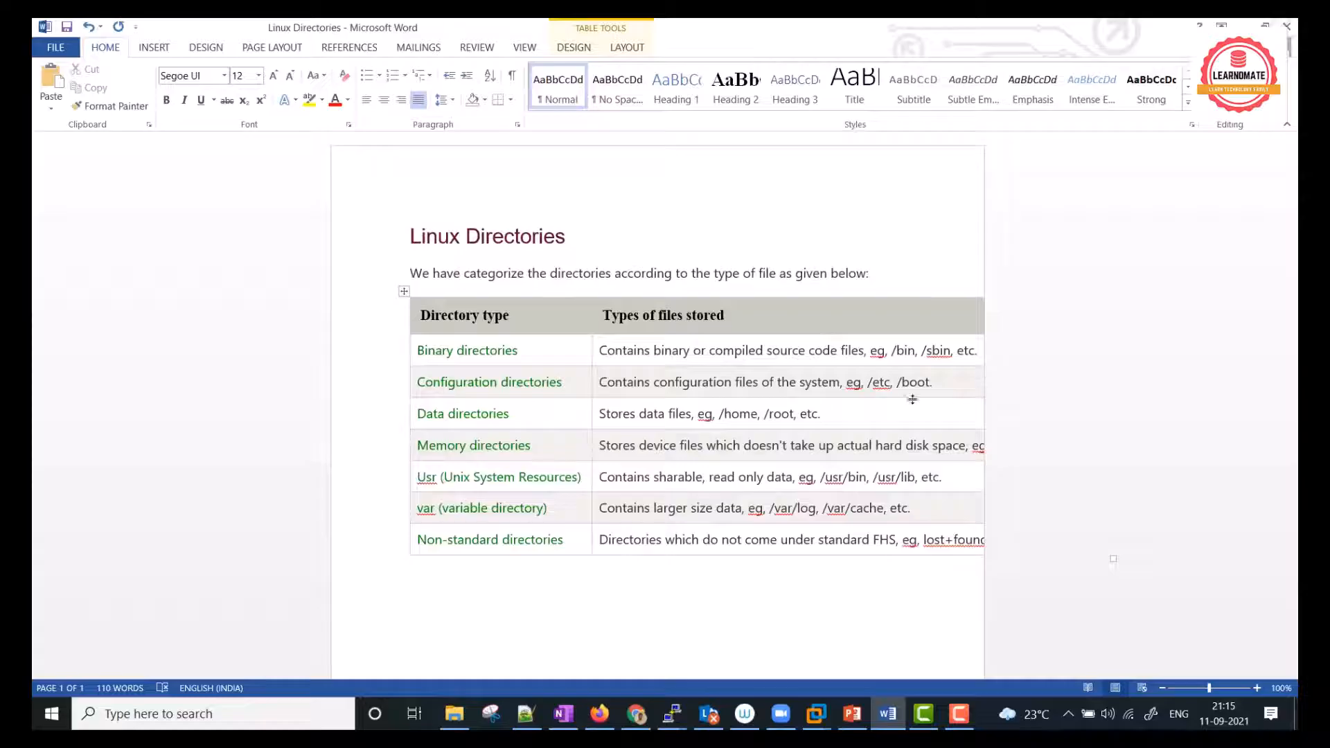
pyautogui.moveTo(577, 373)
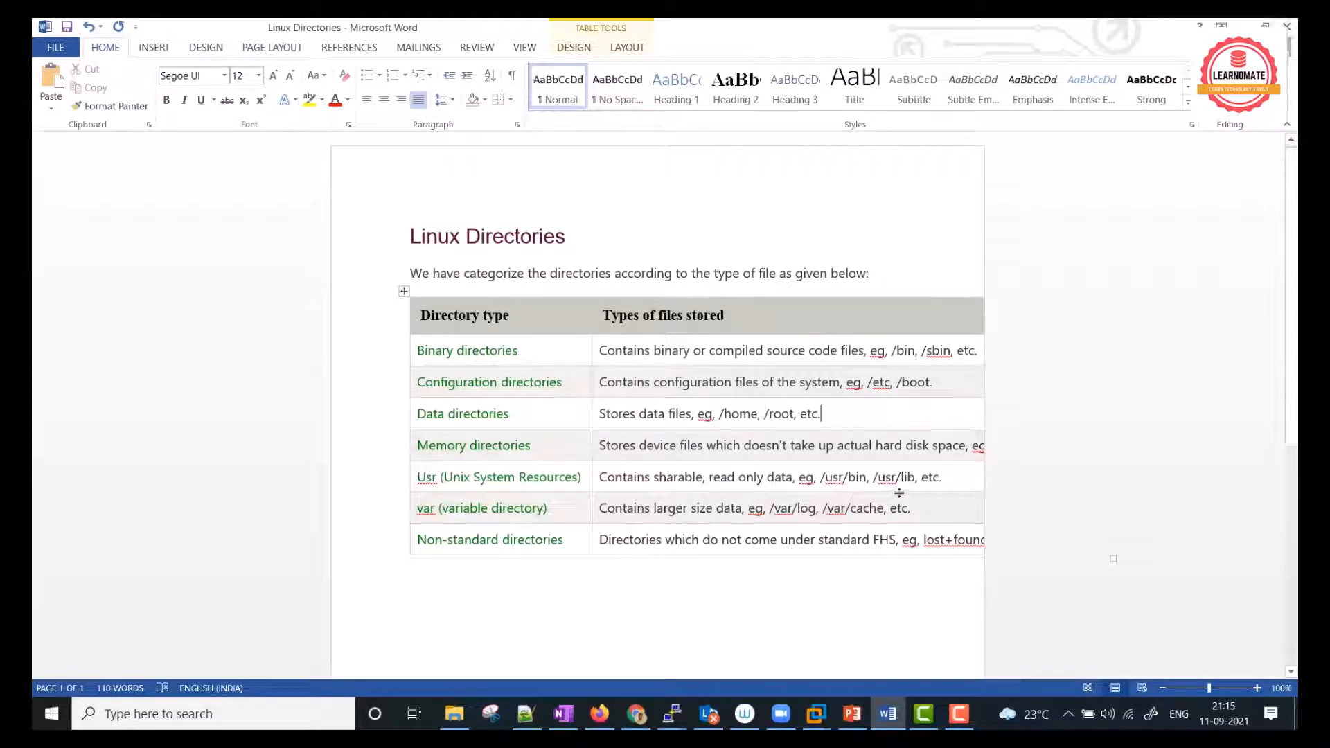
pyautogui.moveTo(1074, 416)
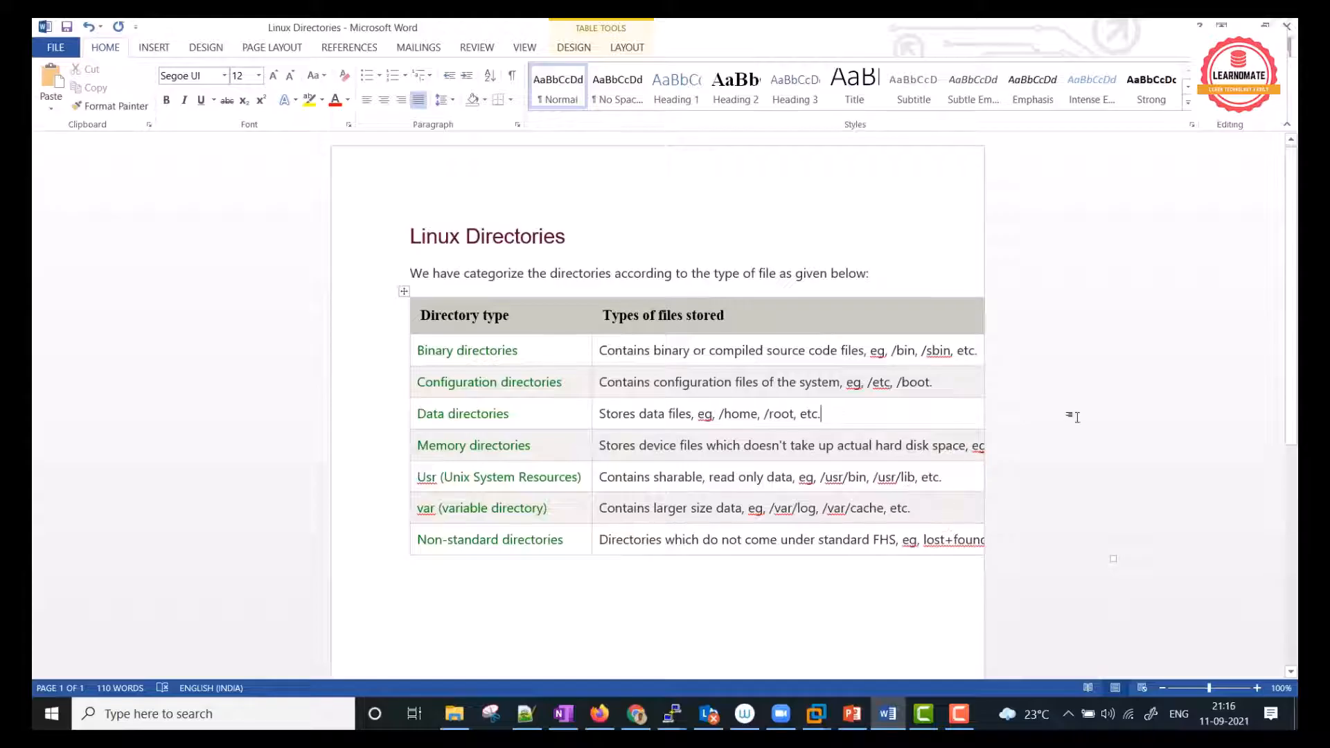
pyautogui.moveTo(988, 445)
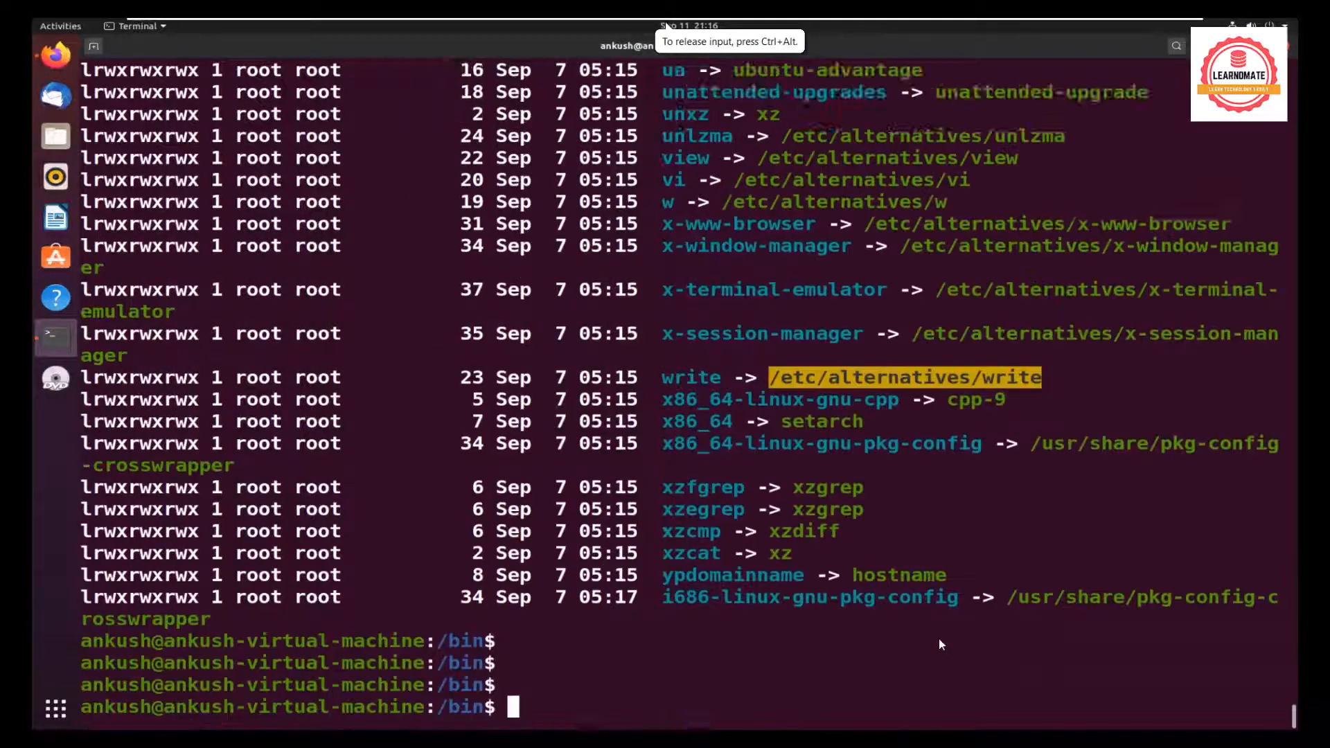
# - Run cat /etc/hosts and highlight /etc in the command
pyautogui.write('cat /e')
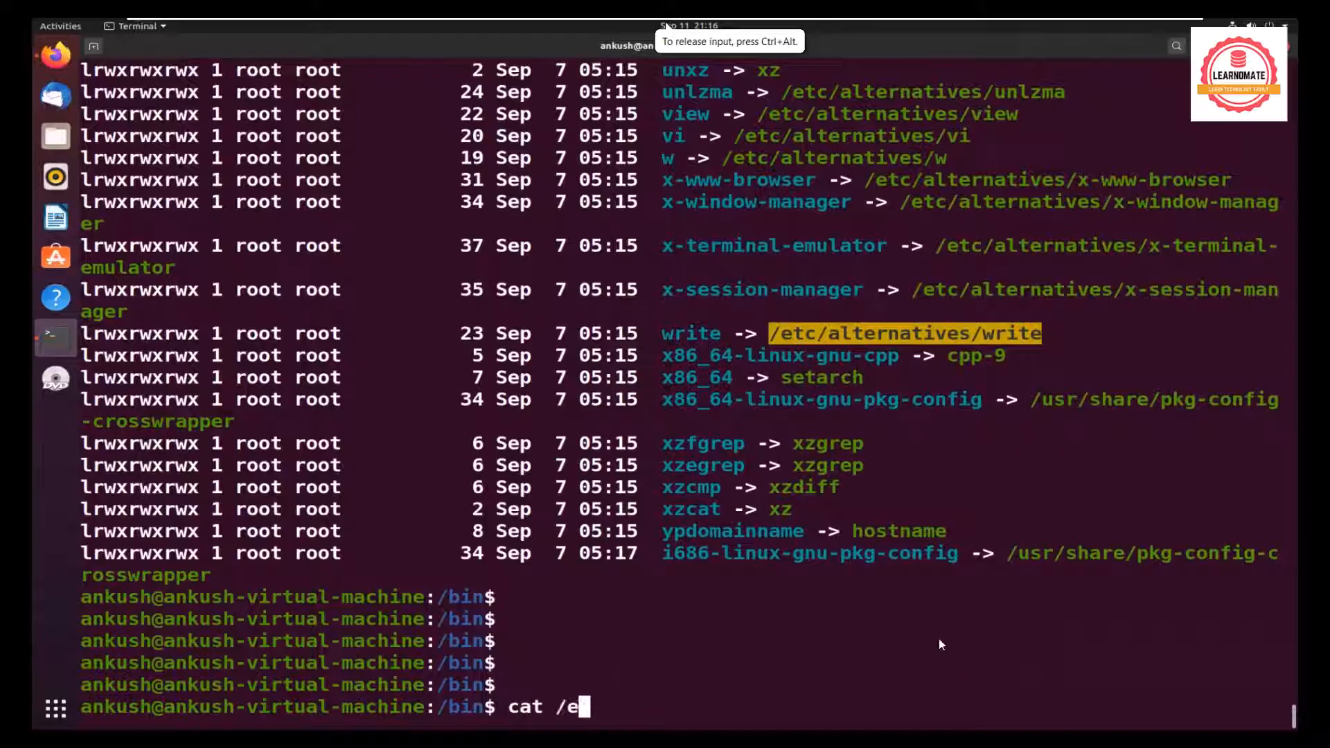
pyautogui.write('tc/h')
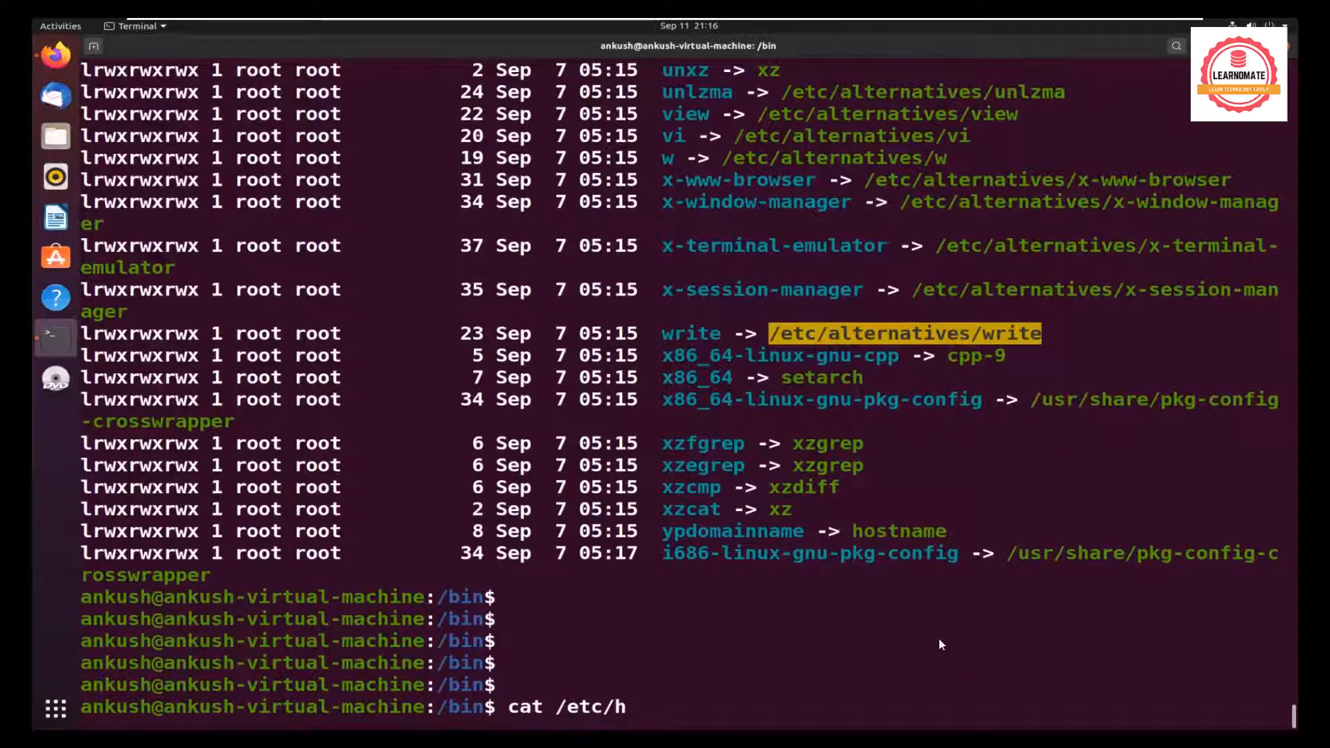
pyautogui.press('Return')
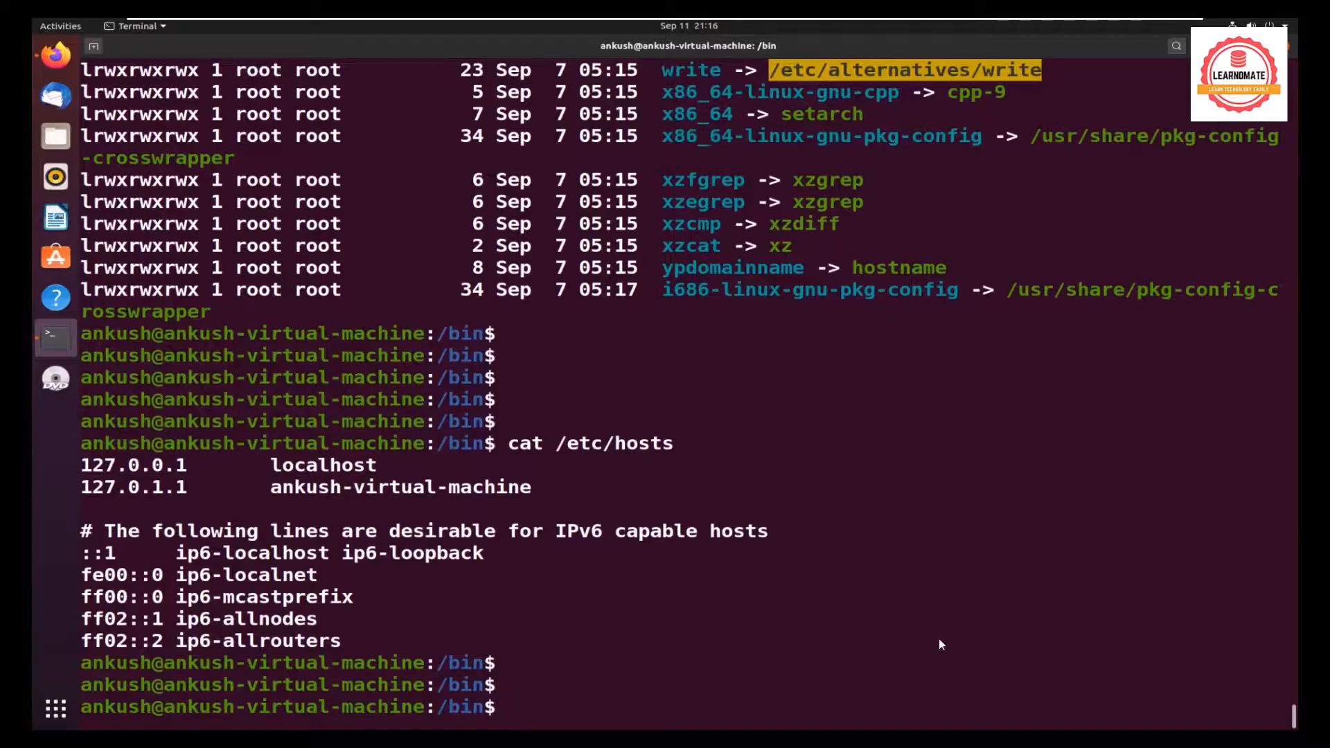
pyautogui.doubleClick(613, 443)
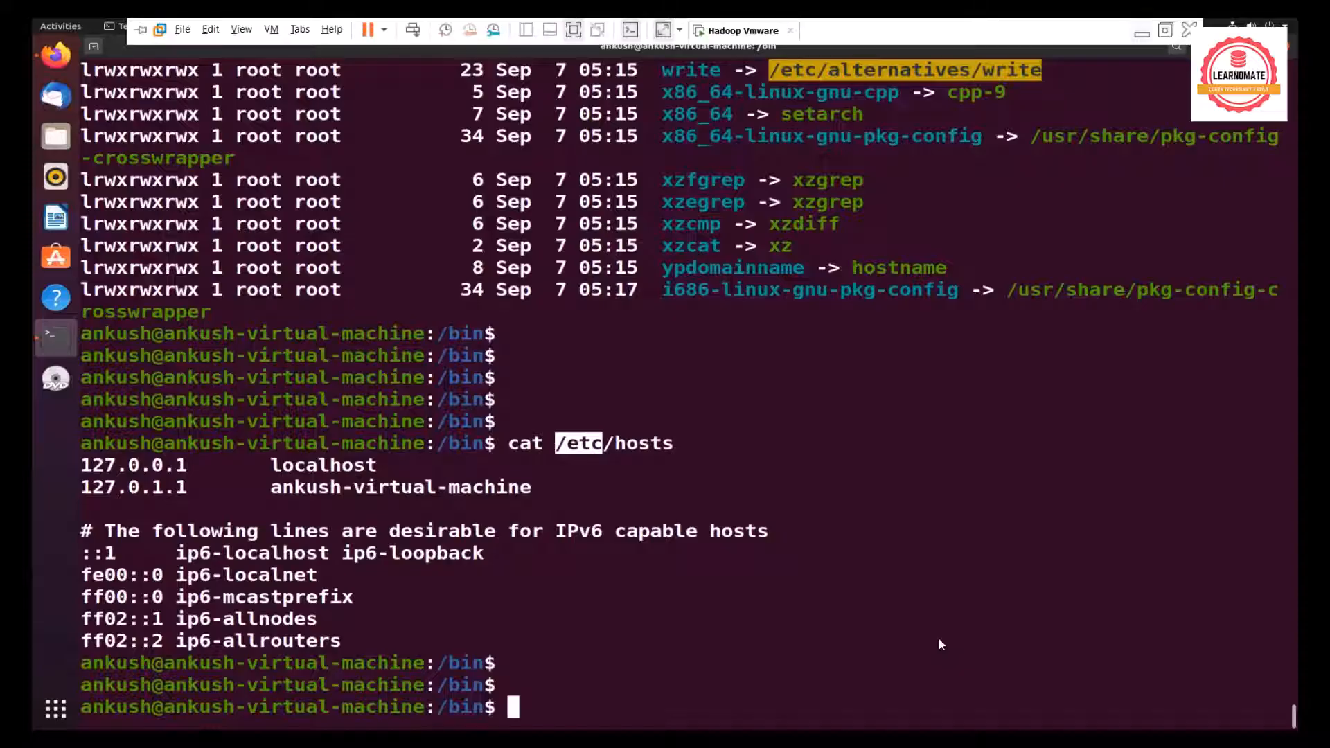
# - Return to the Word table to relate /etc to Configuration directories
pyautogui.click(887, 714)
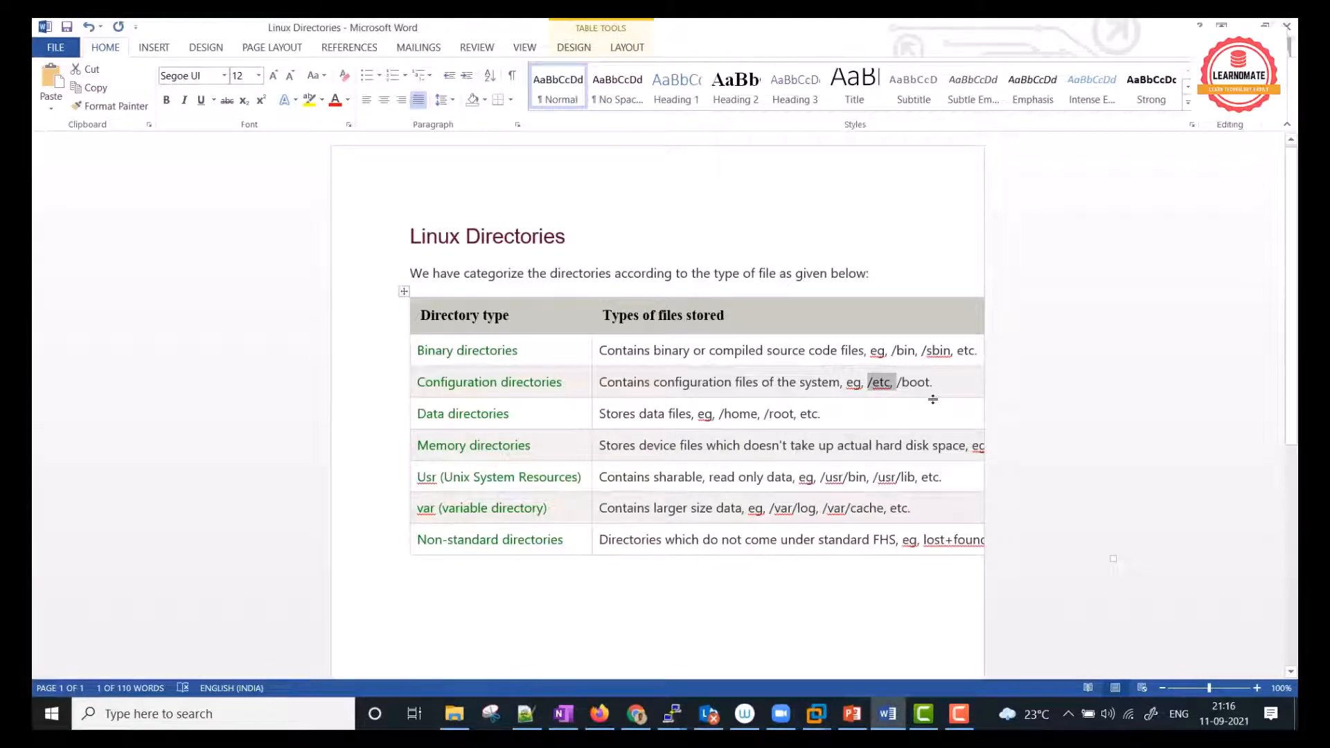
pyautogui.moveTo(759, 560)
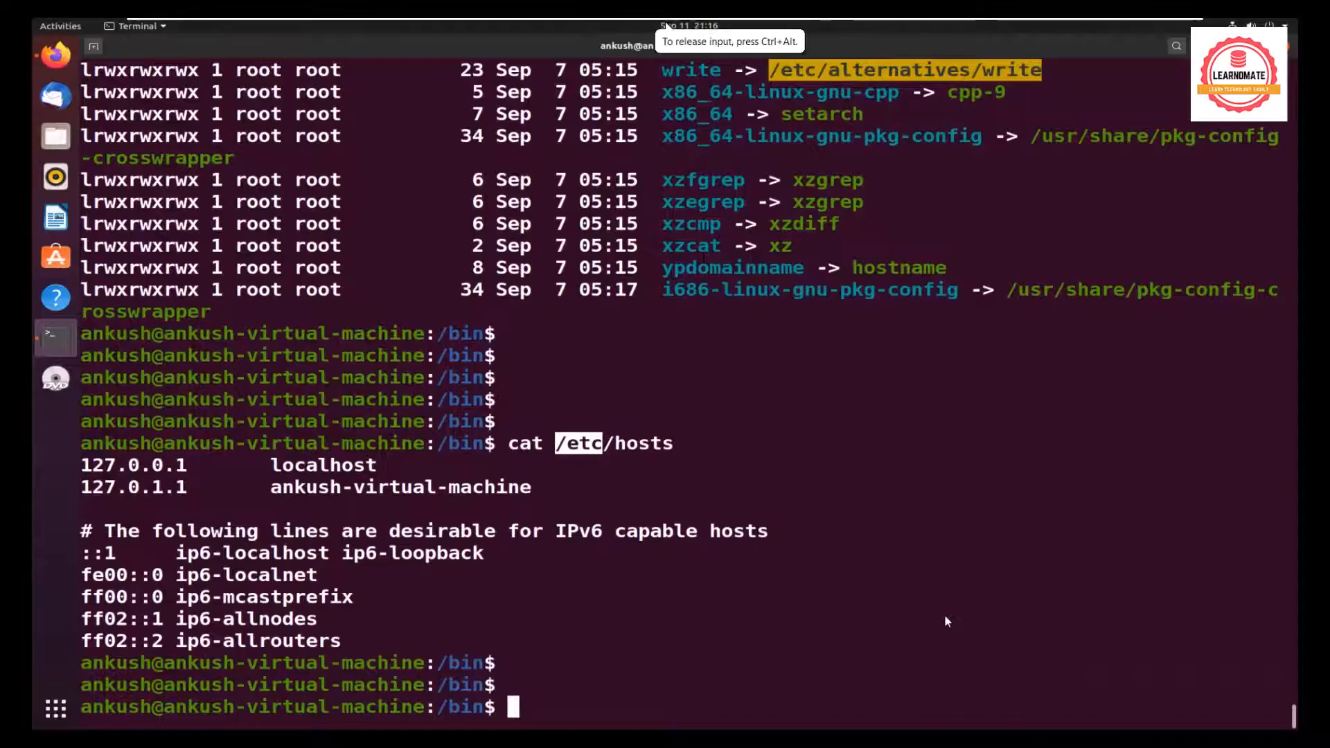
# - Run df -h, highlight /dev/sda5 and its / mount point, then leave the VM
pyautogui.write('df -h')
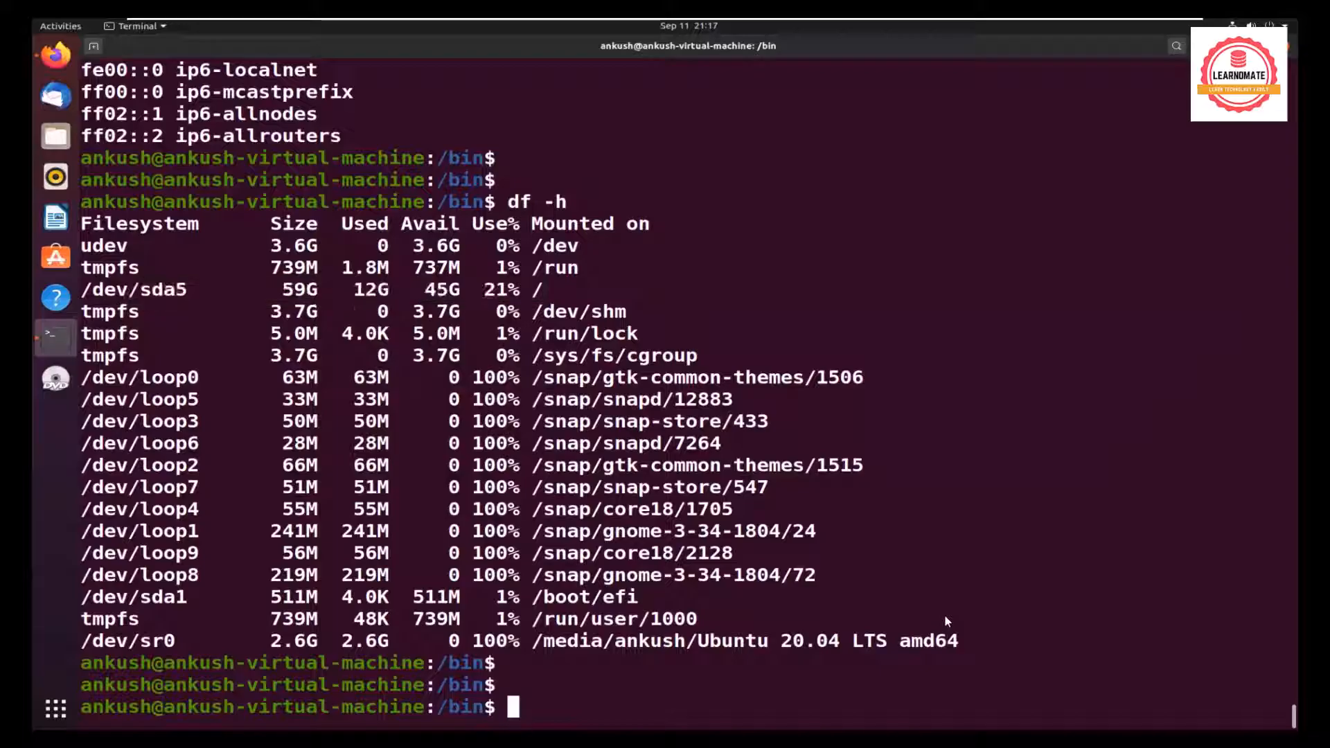
pyautogui.doubleClick(132, 289)
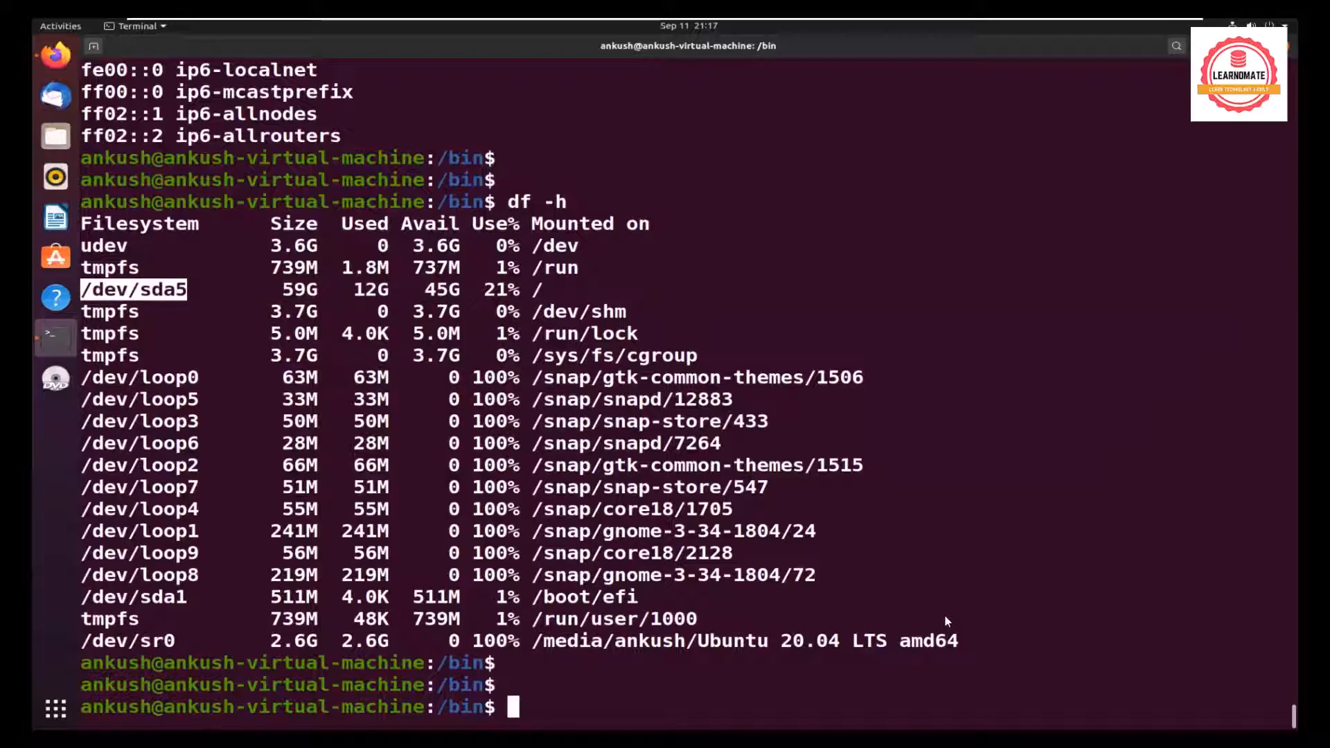
pyautogui.doubleClick(298, 289)
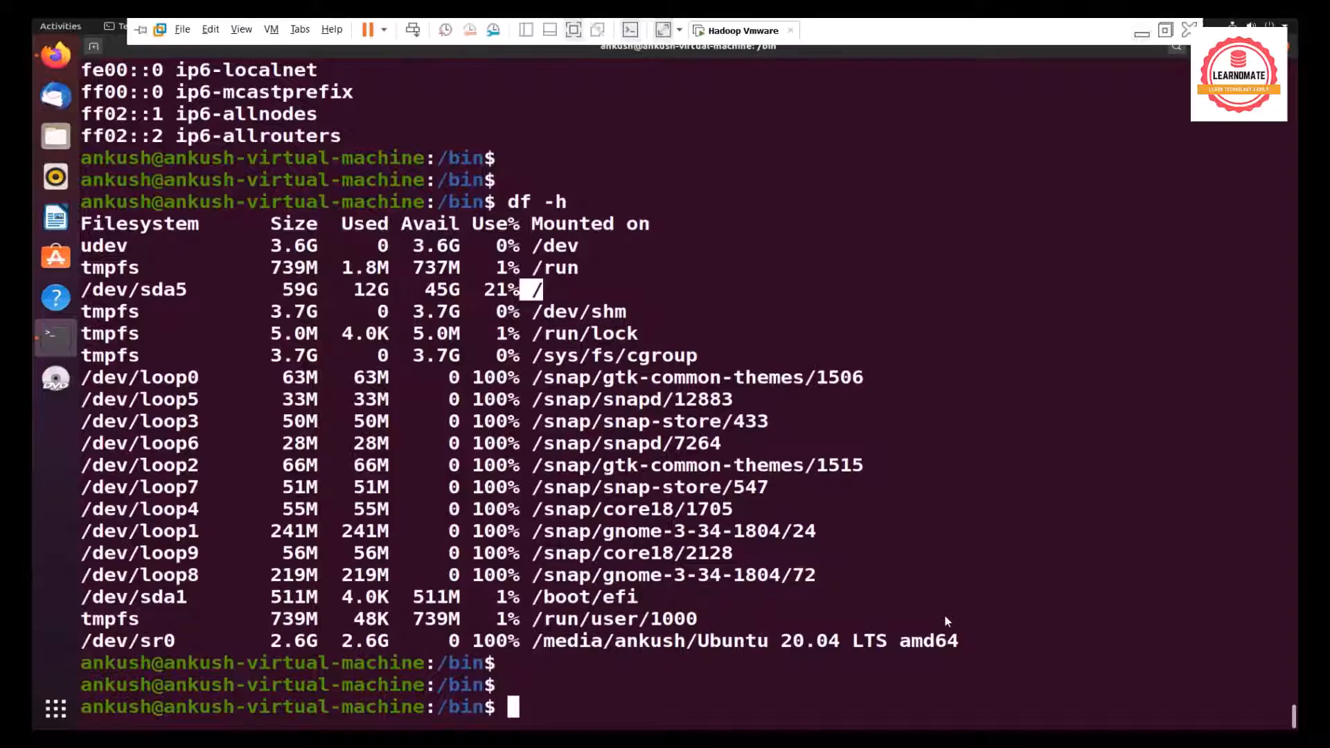
pyautogui.click(887, 714)
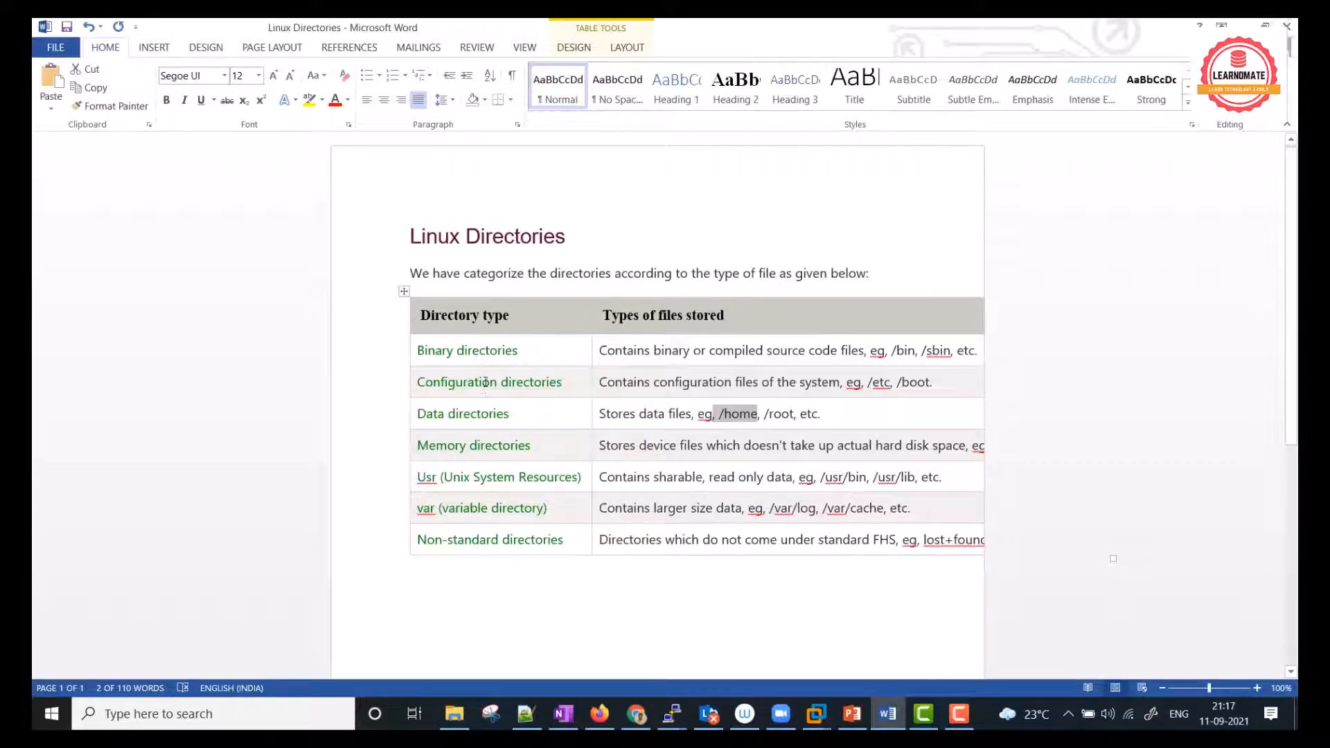
pyautogui.moveTo(907, 363)
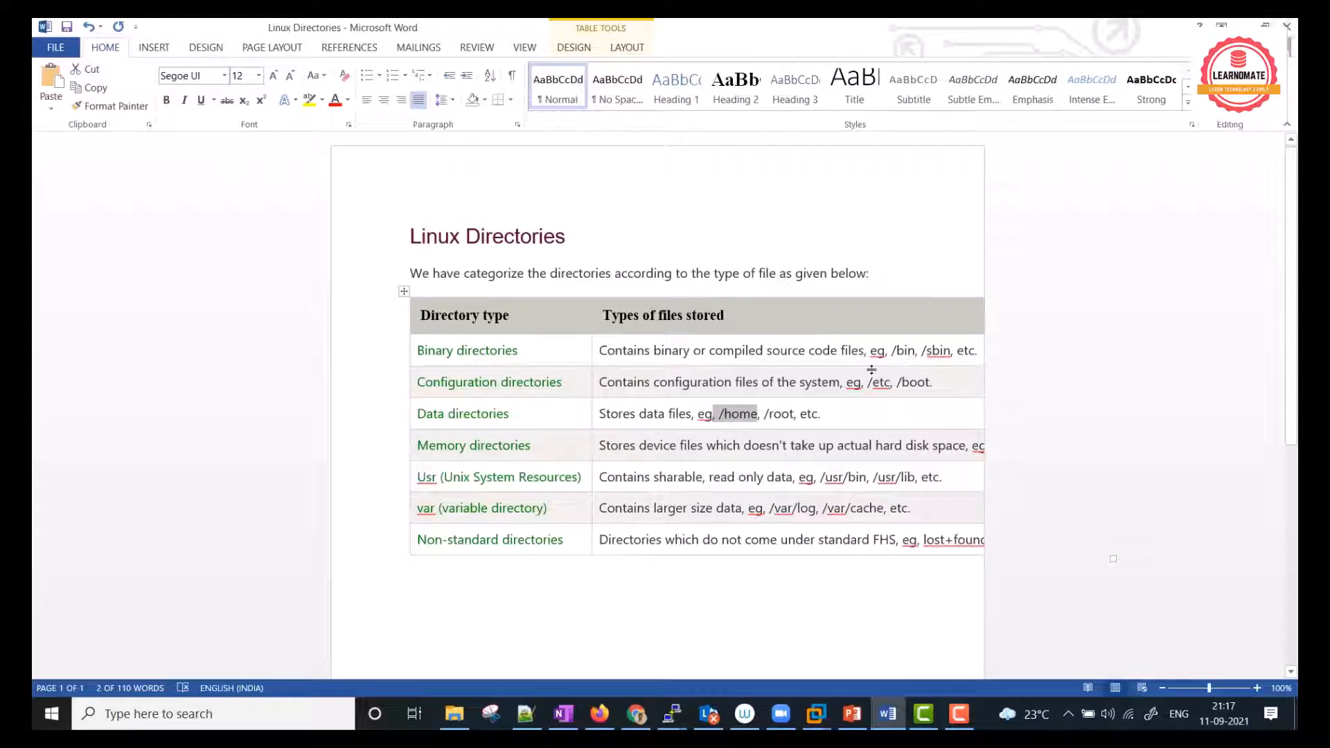
pyautogui.moveTo(490, 417)
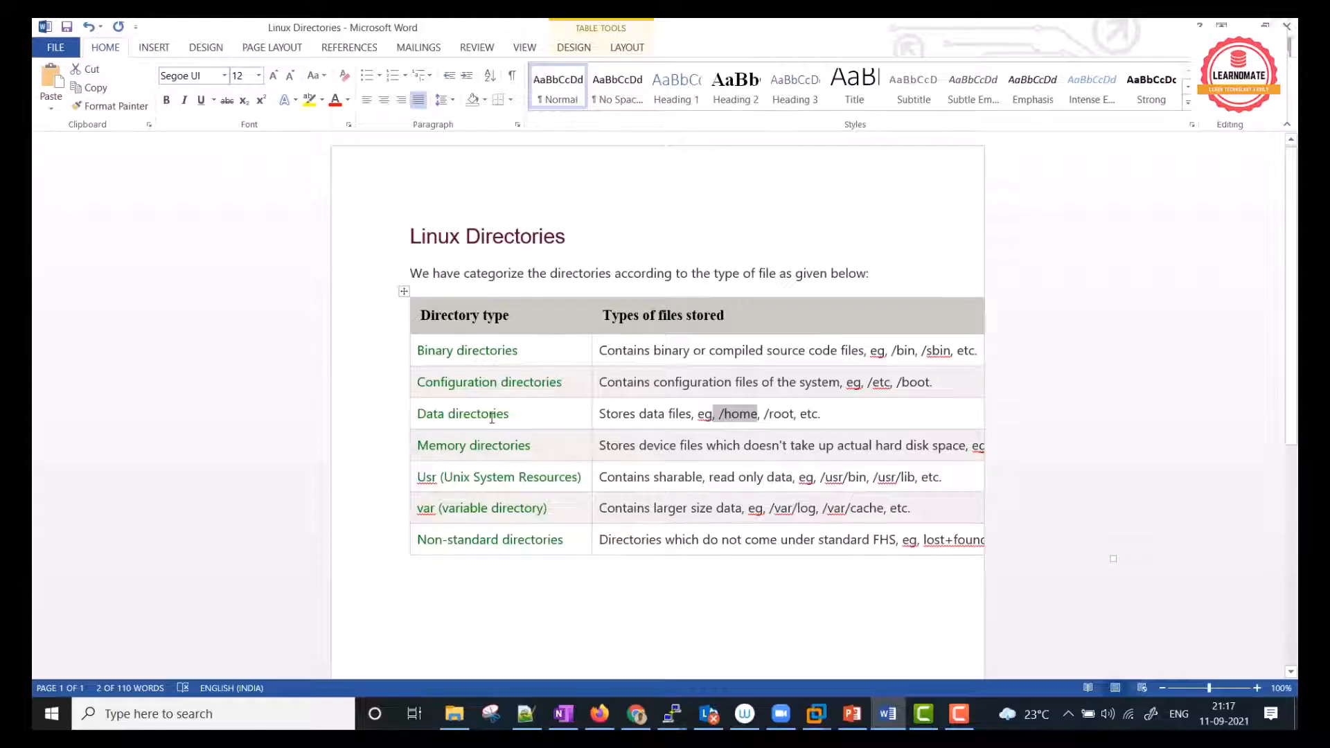
pyautogui.moveTo(488, 496)
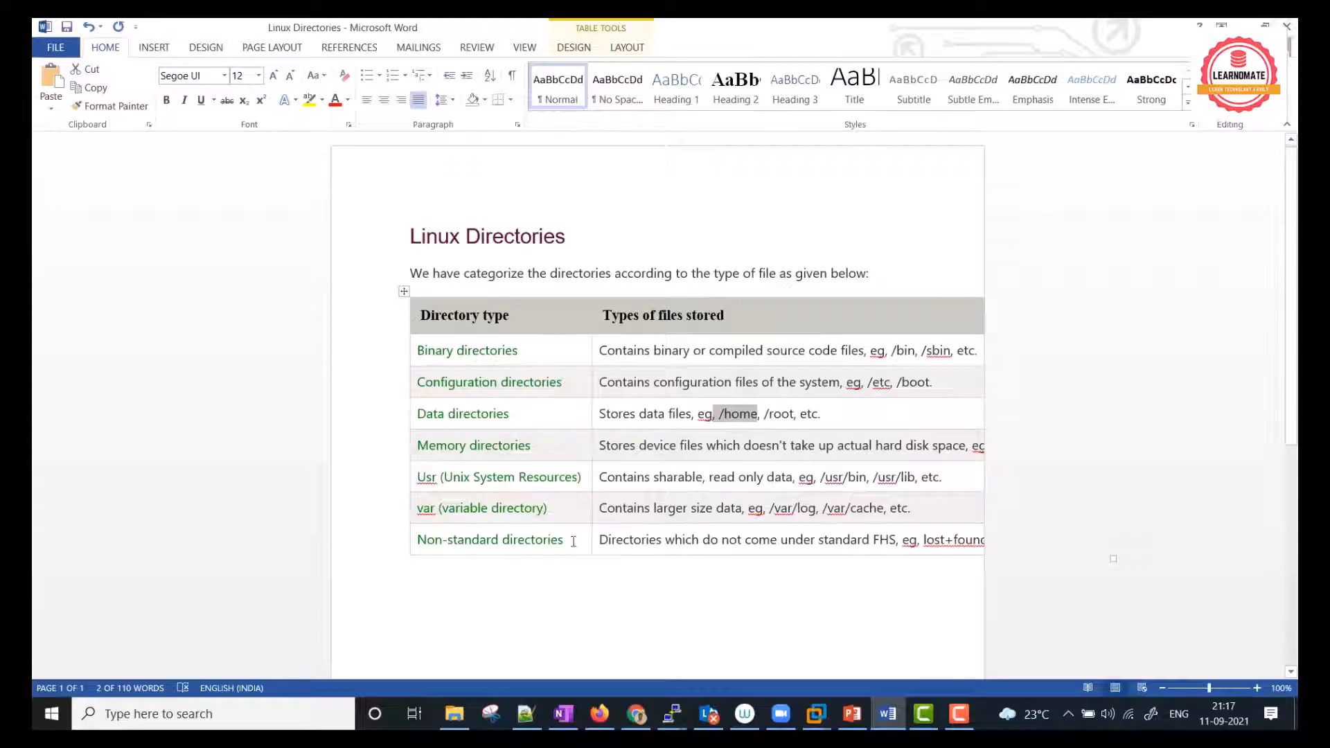
pyautogui.moveTo(568, 543)
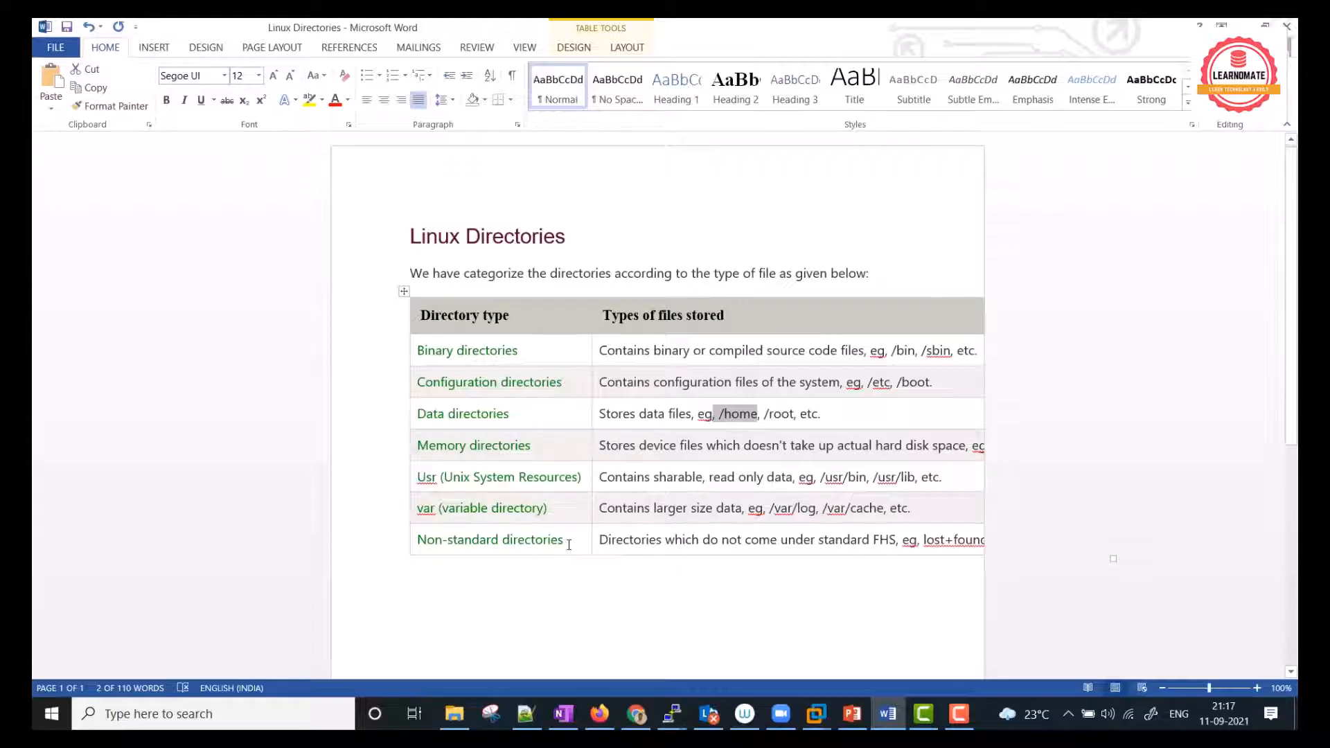